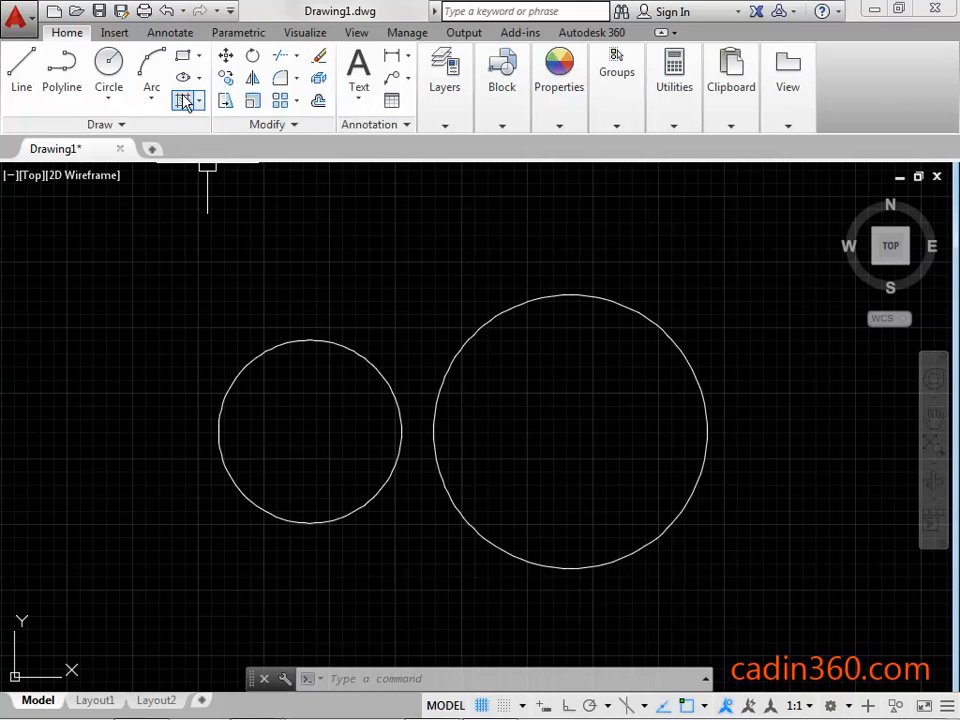
mouse_move(183, 100)
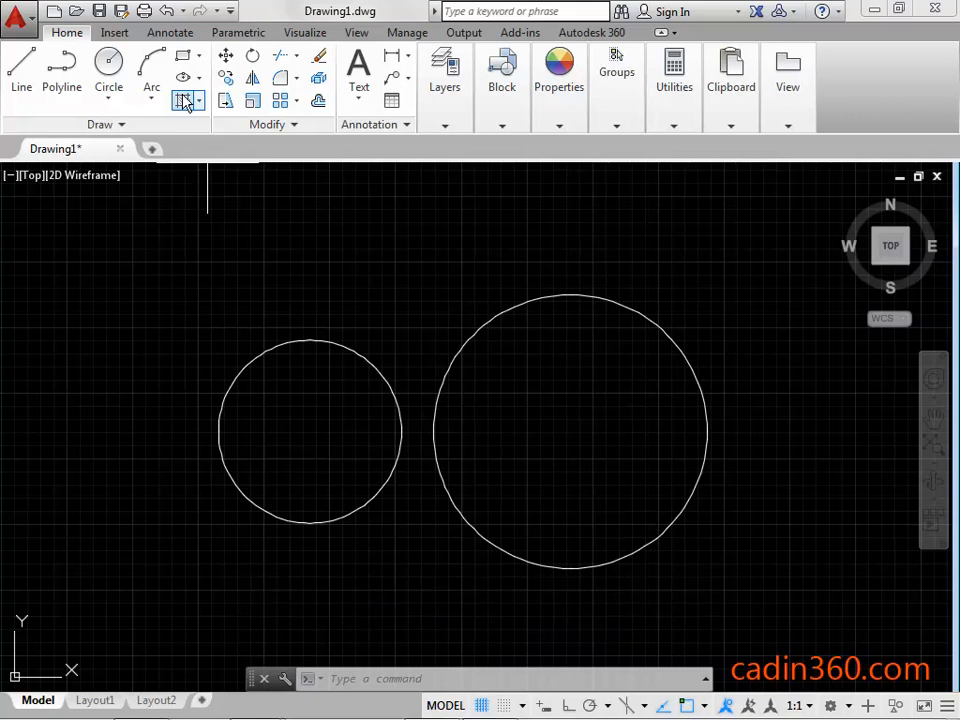
- Start a hatch and pick internal points inside the smaller and larger circles
left_click(182, 100)
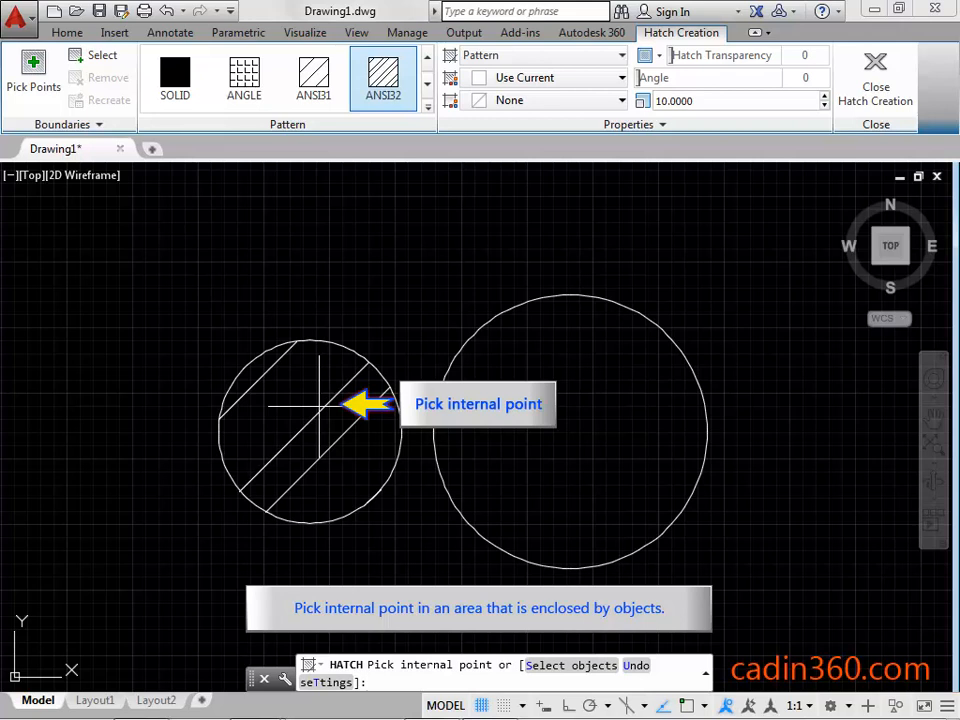
left_click(310, 430)
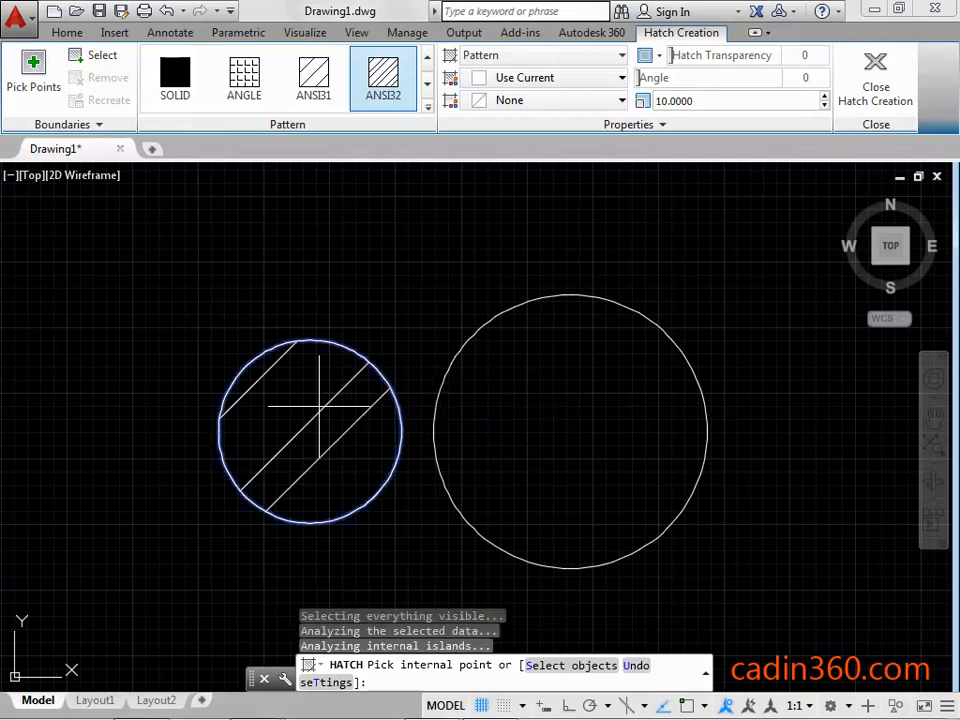
left_click(570, 430)
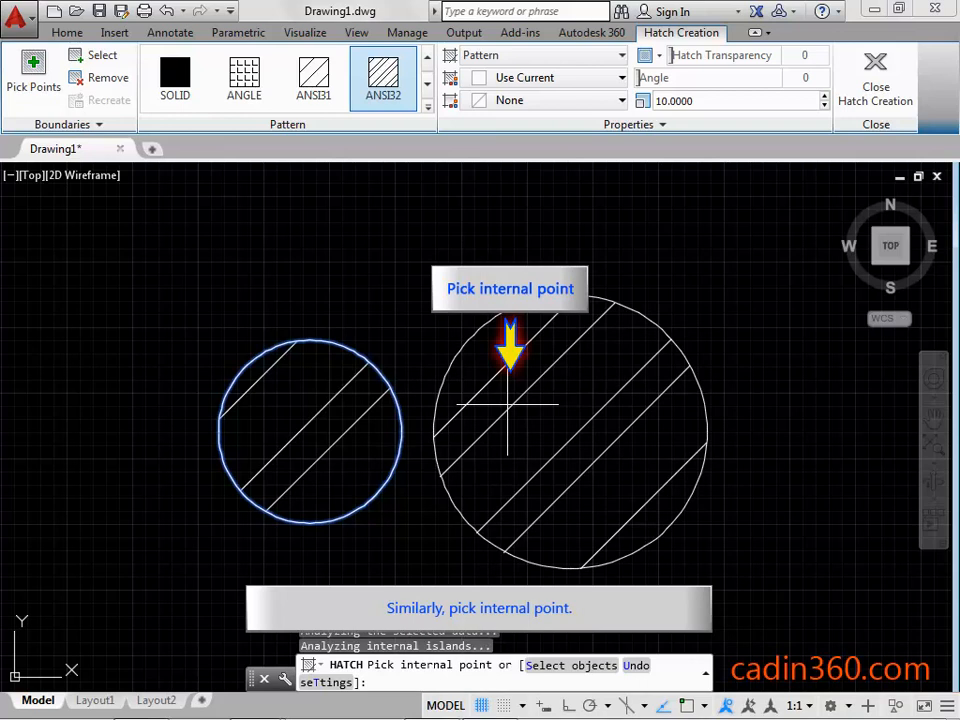
- Add the larger circle as a boundary and switch the hatch pattern from ANSI32 to ANSI31
left_click(510, 405)
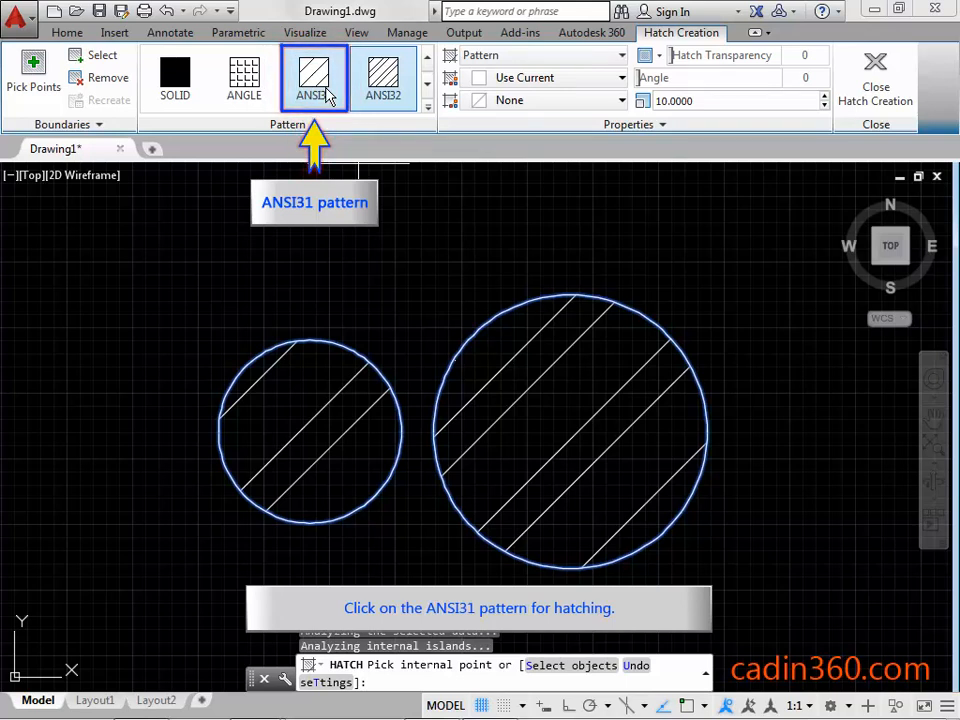
left_click(313, 78)
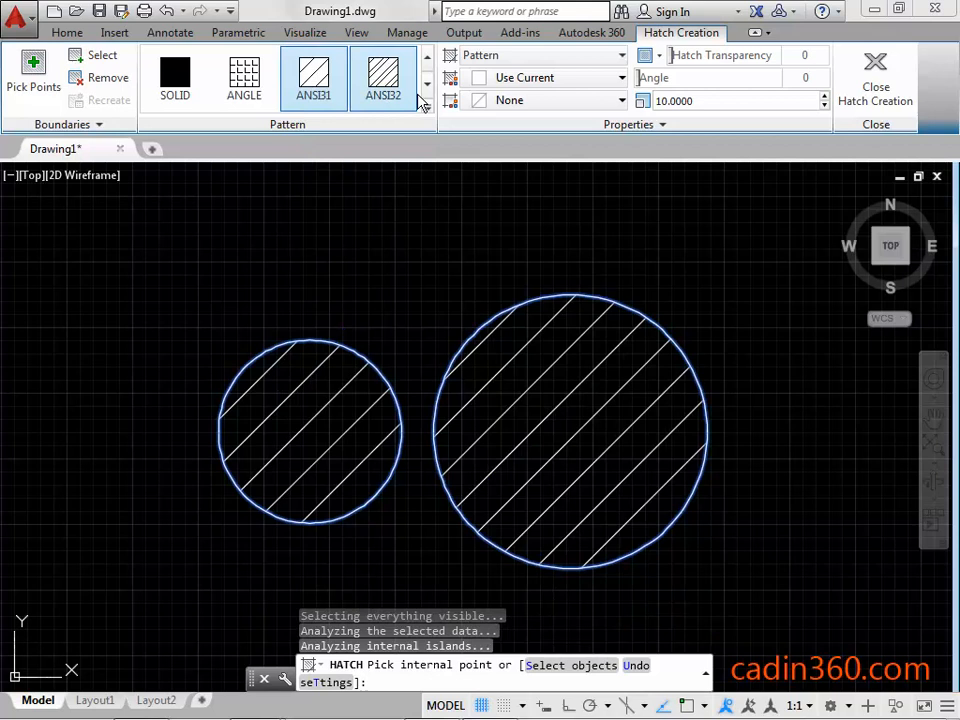